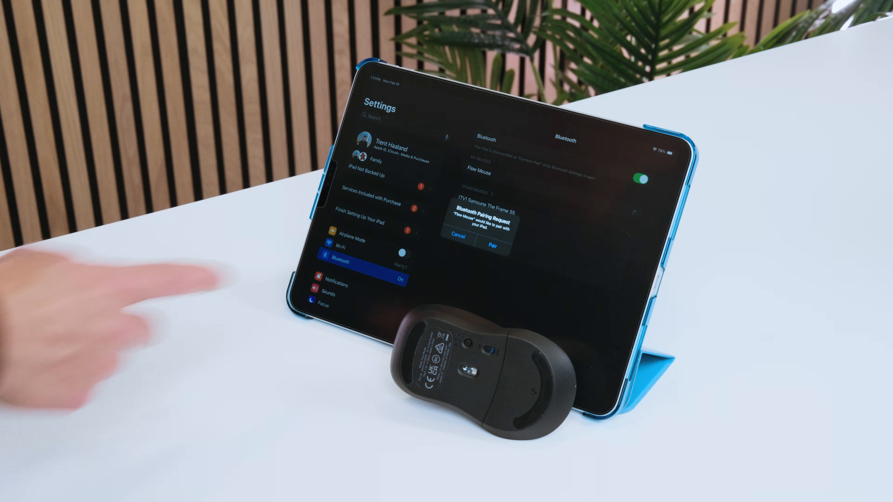
click(494, 237)
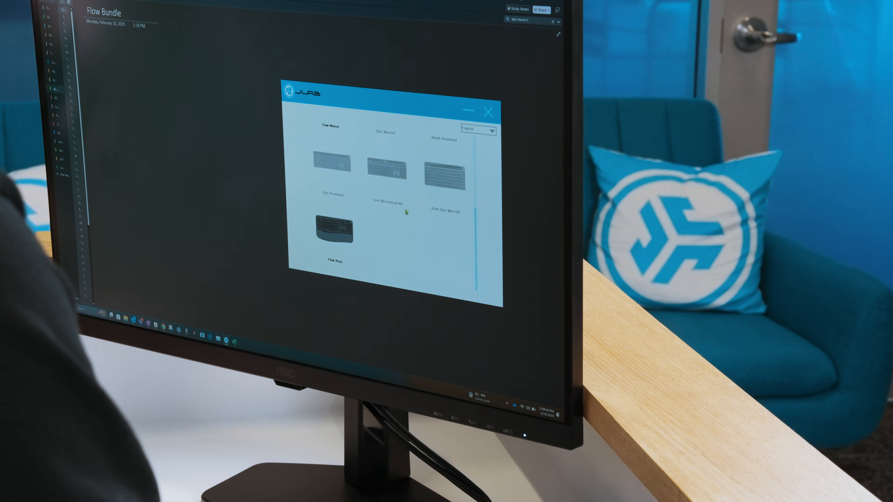
click(332, 228)
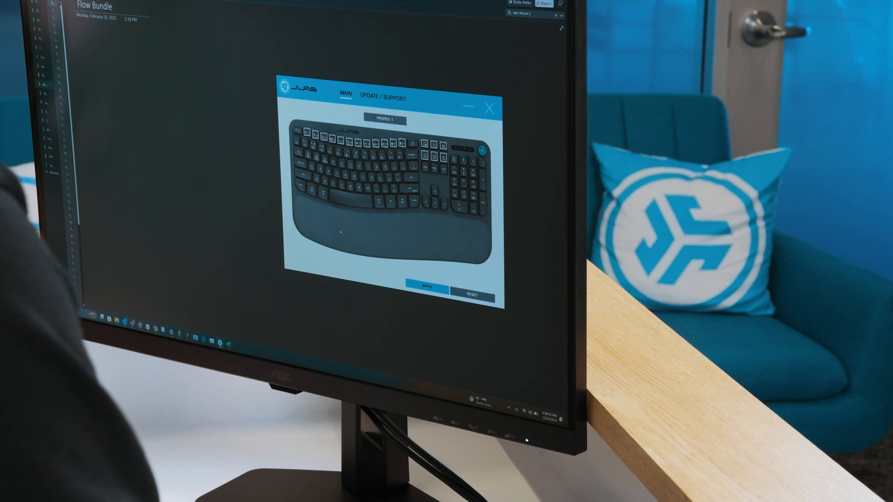